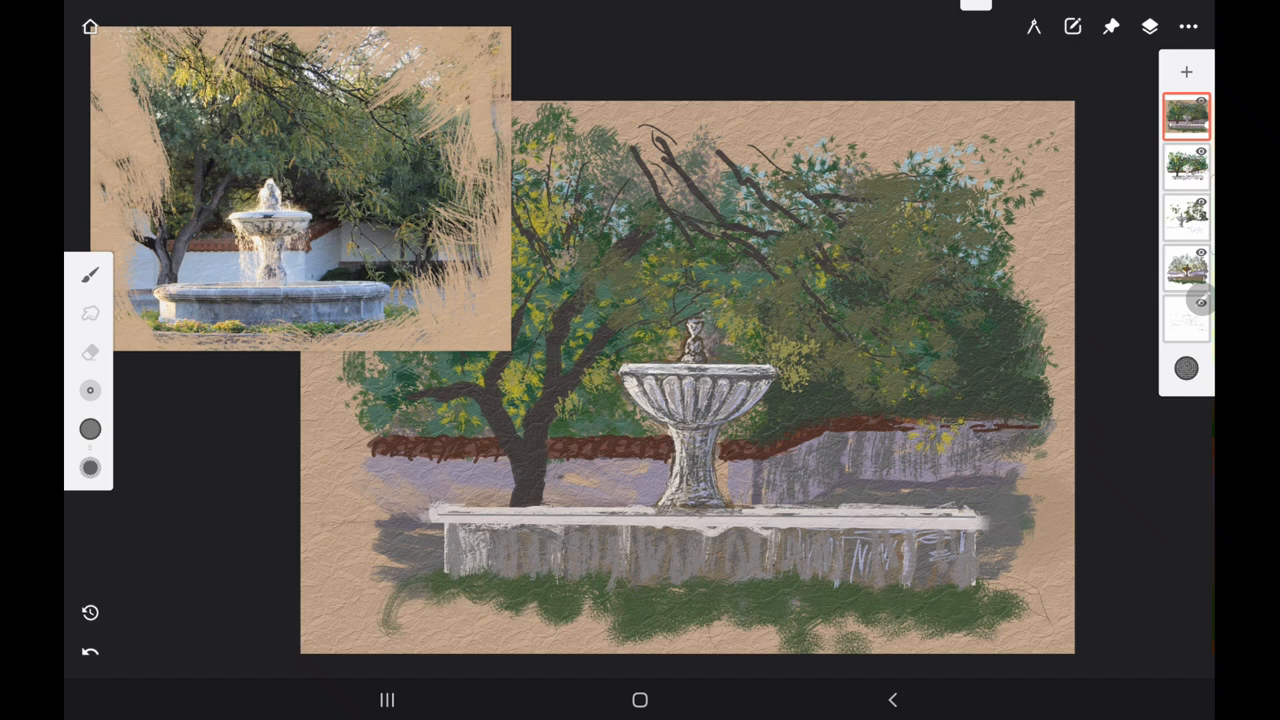
Step: Paint grey and white vertical weathered-stone strokes over the front of the fountain base
left_click(90, 429)
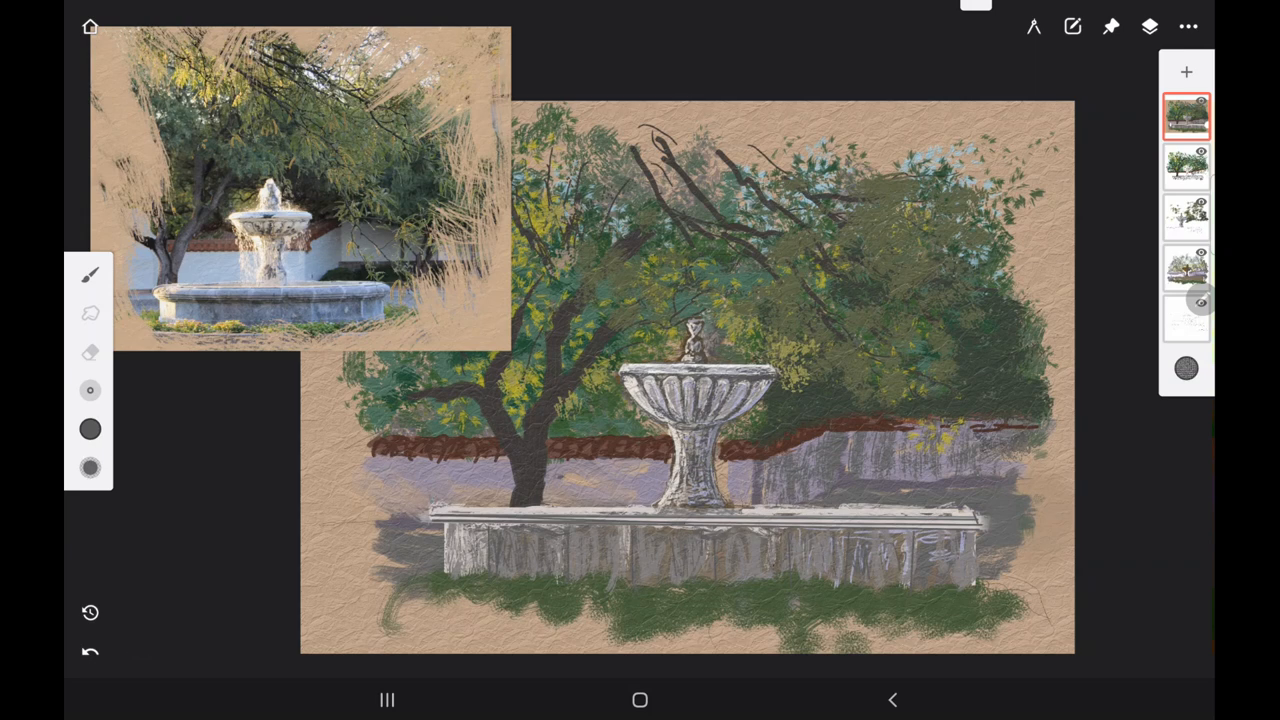
left_click(90, 429)
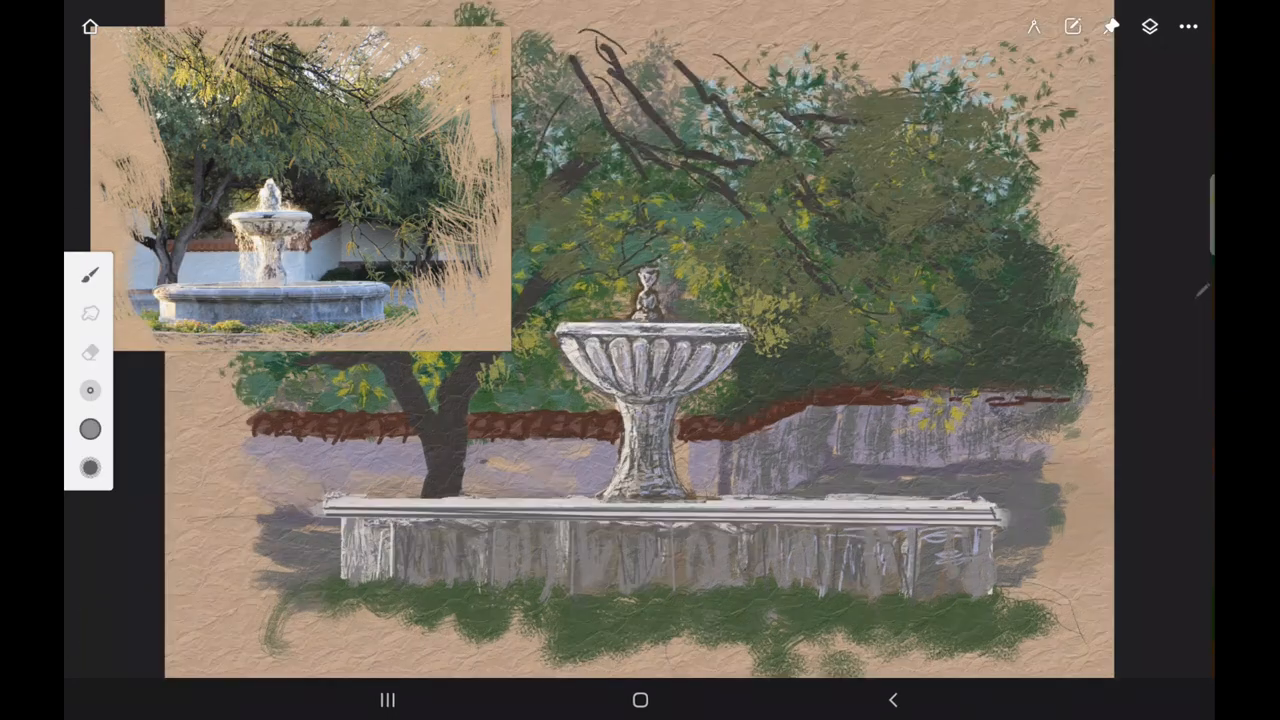
left_click(90, 275)
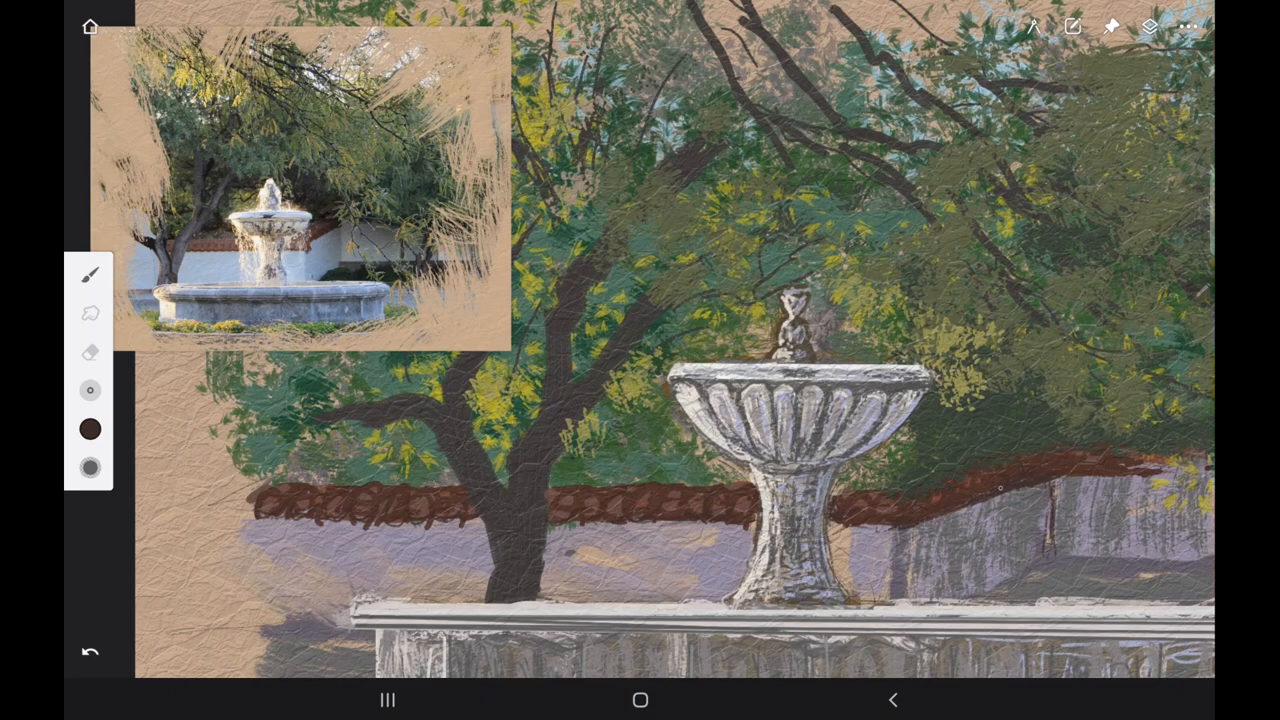
Step: Brush white stucco over the back wall and repaint its tile cap in rust red
left_click(90, 429)
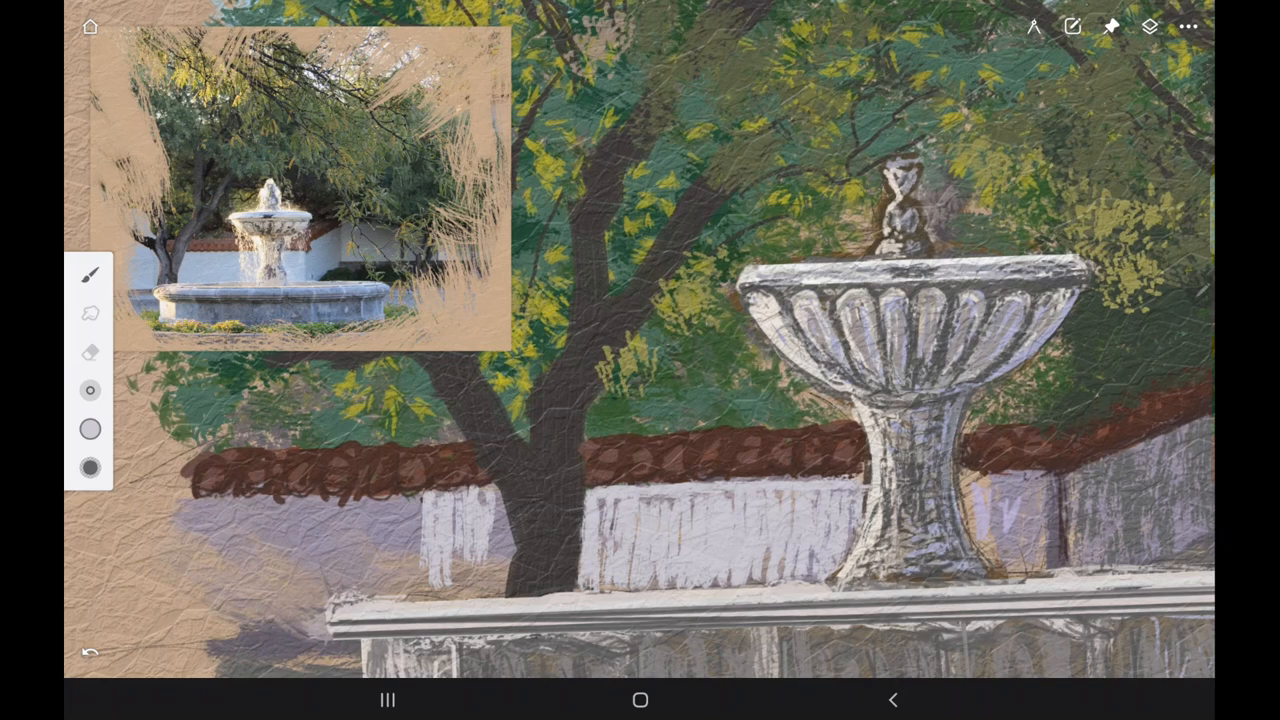
left_click_drag(300, 480, 520, 560)
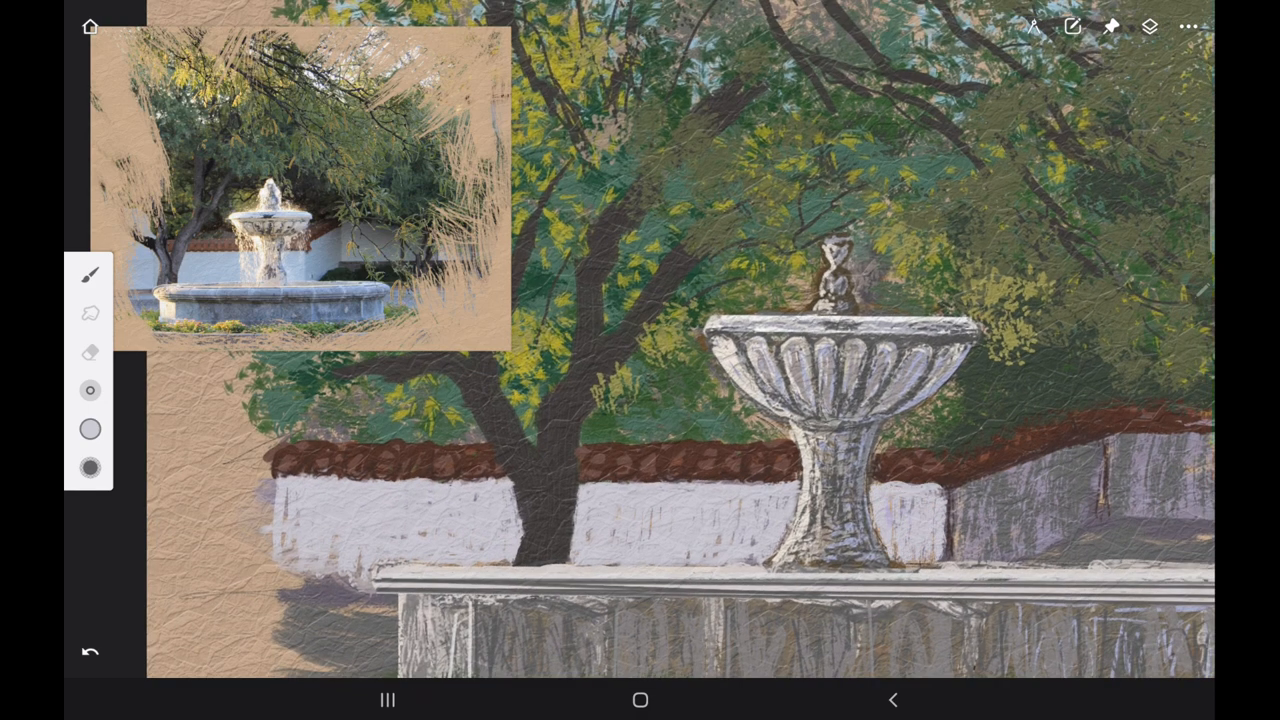
left_click(90, 429)
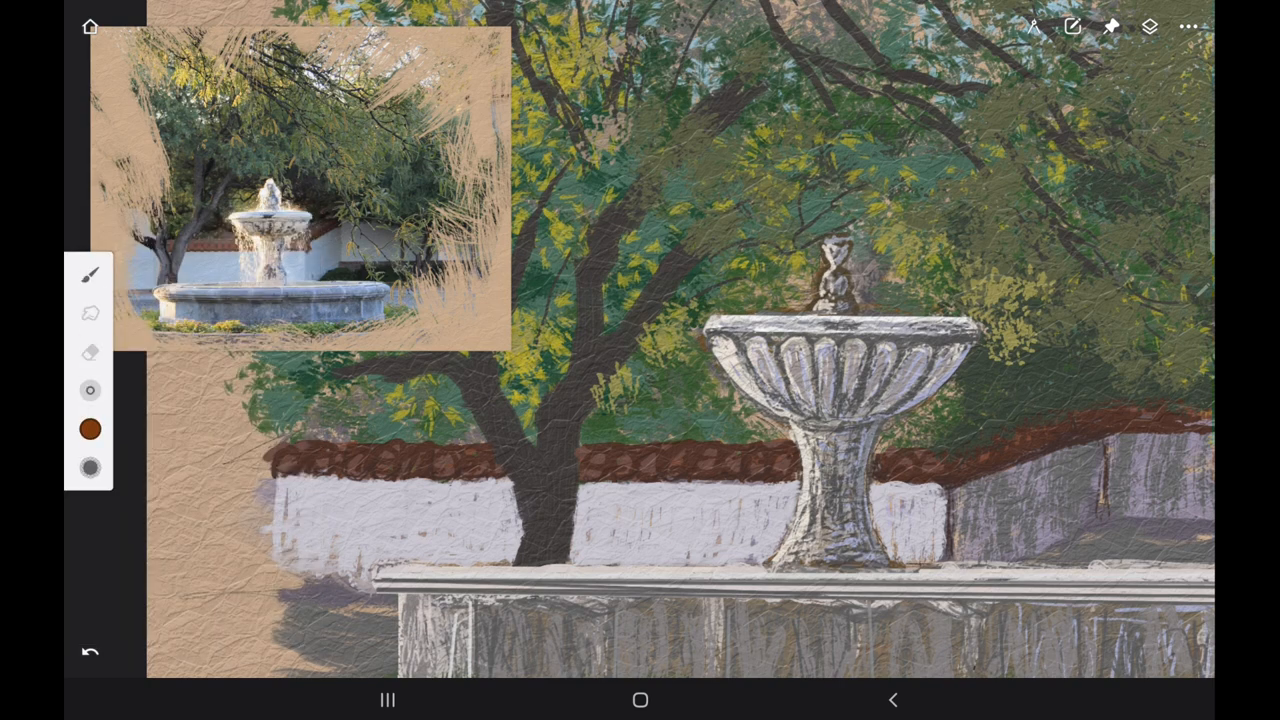
left_click_drag(585, 465, 735, 455)
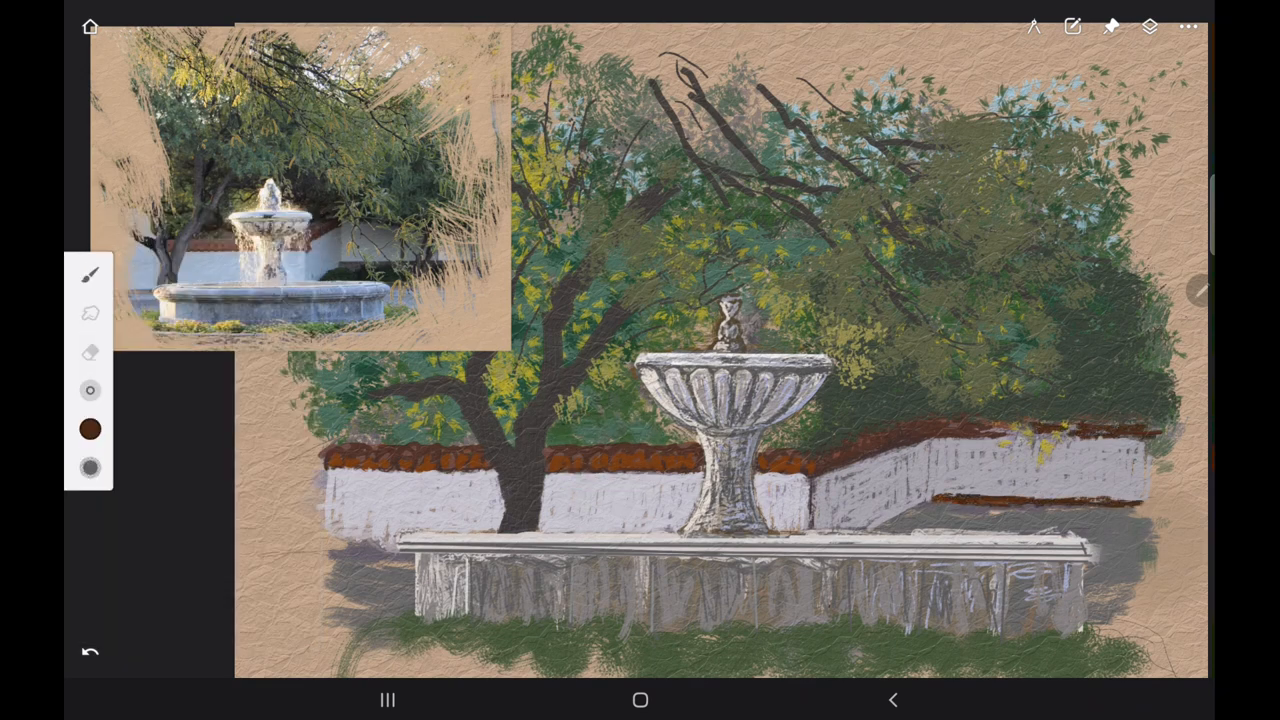
Step: Choose a different paint brush, adjust its size, and paint a dark green hedge under the right wall
left_click(90, 274)
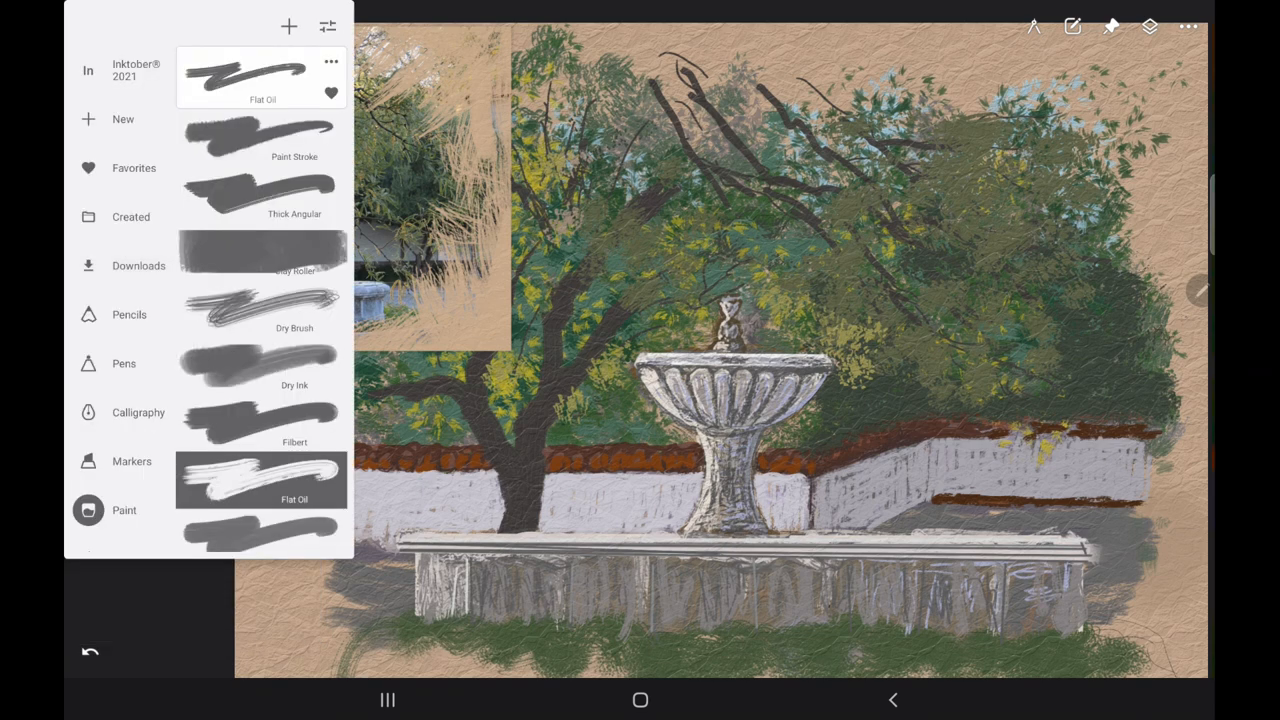
scroll("down", 3)
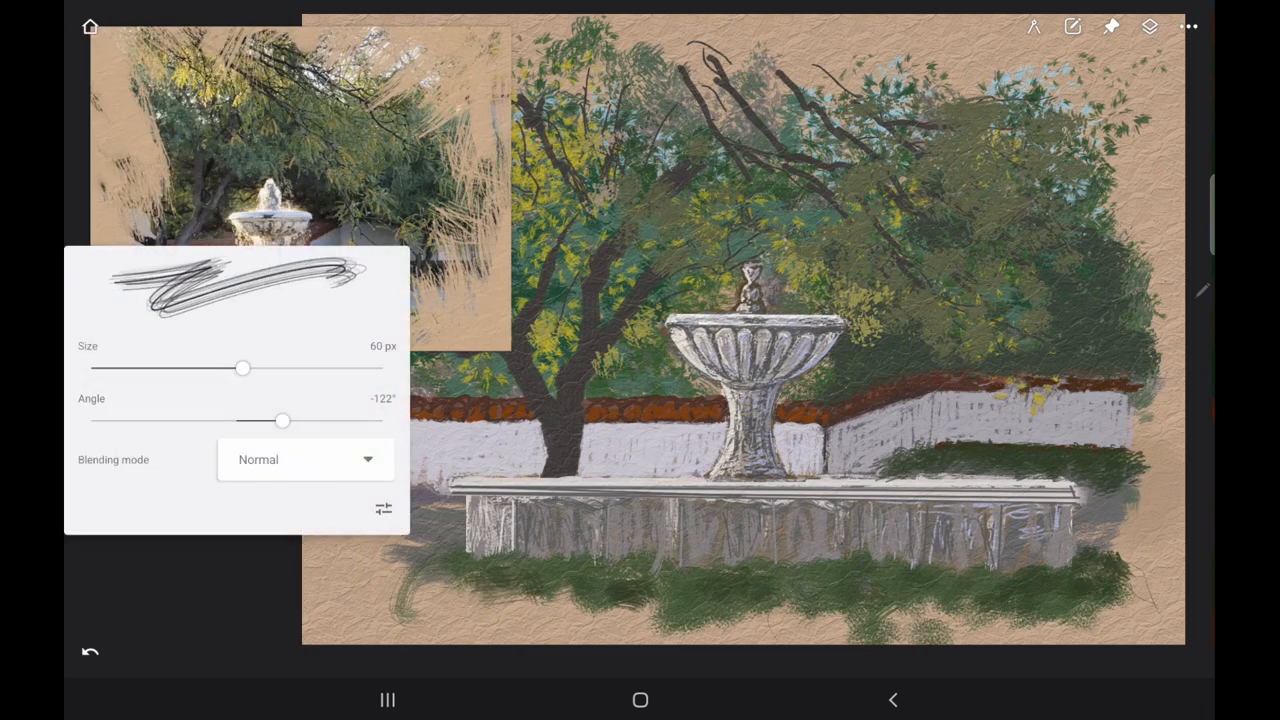
left_click(89, 277)
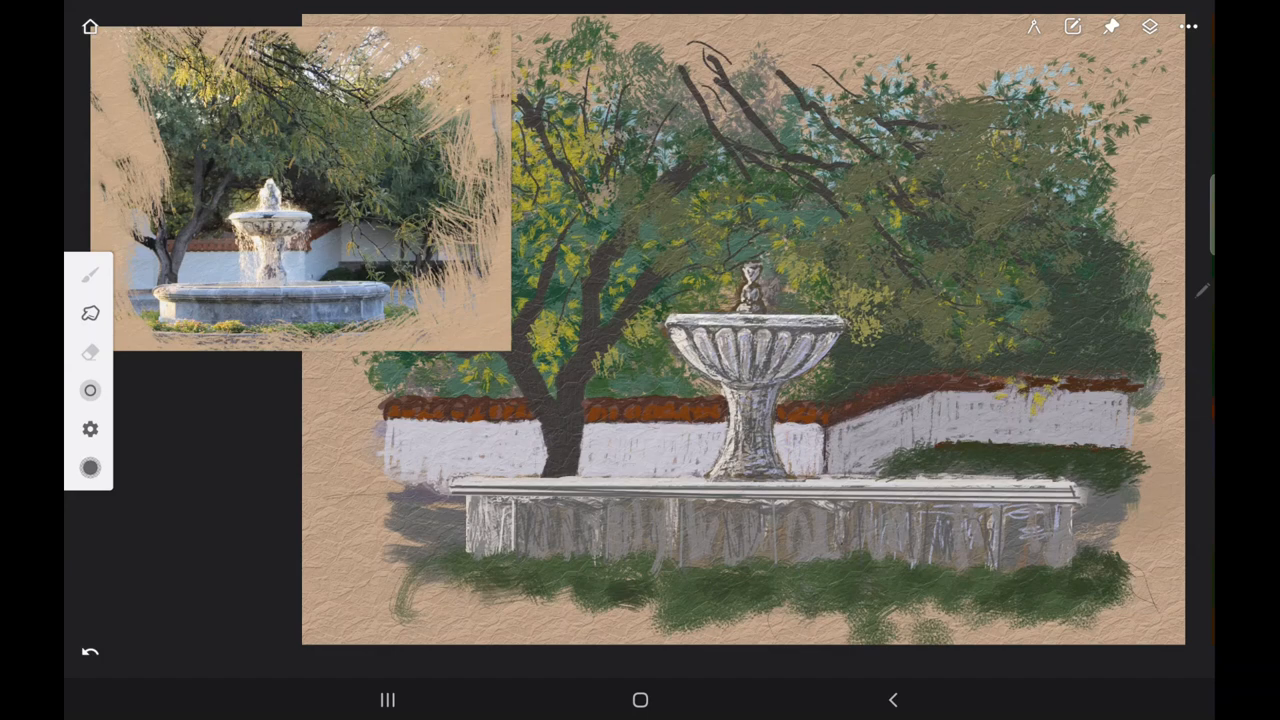
left_click(90, 468)
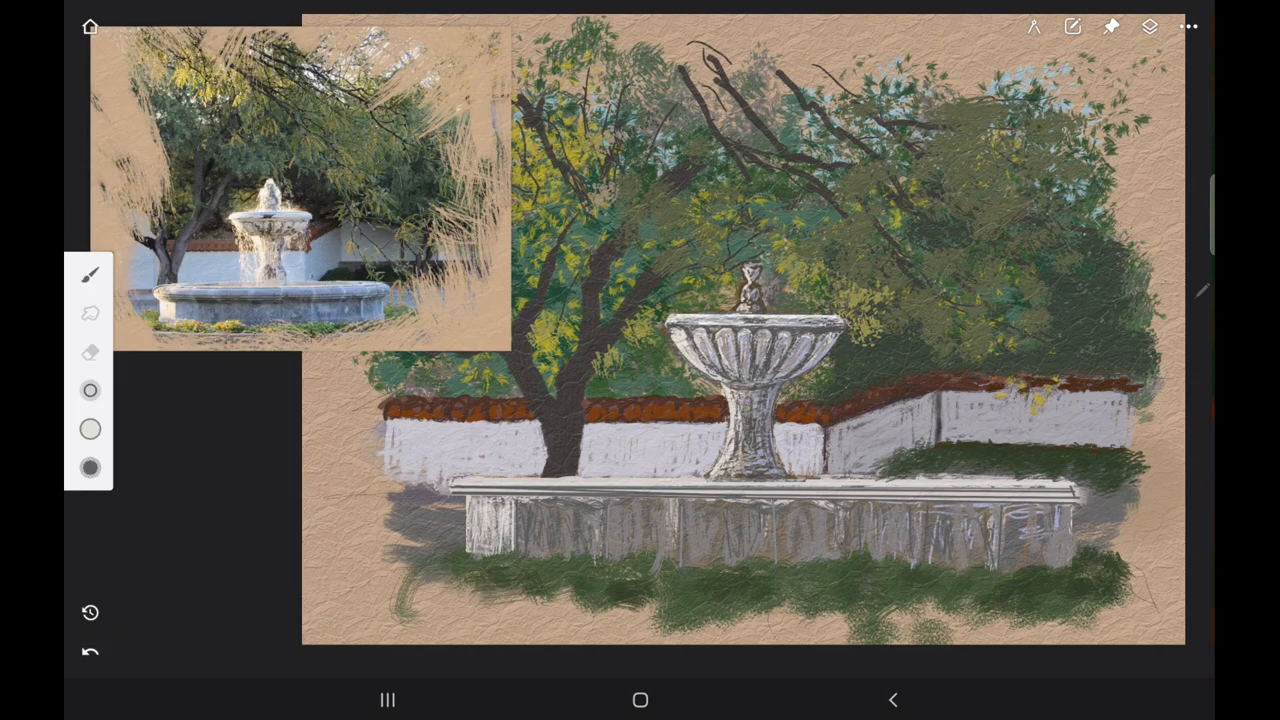
left_click(90, 468)
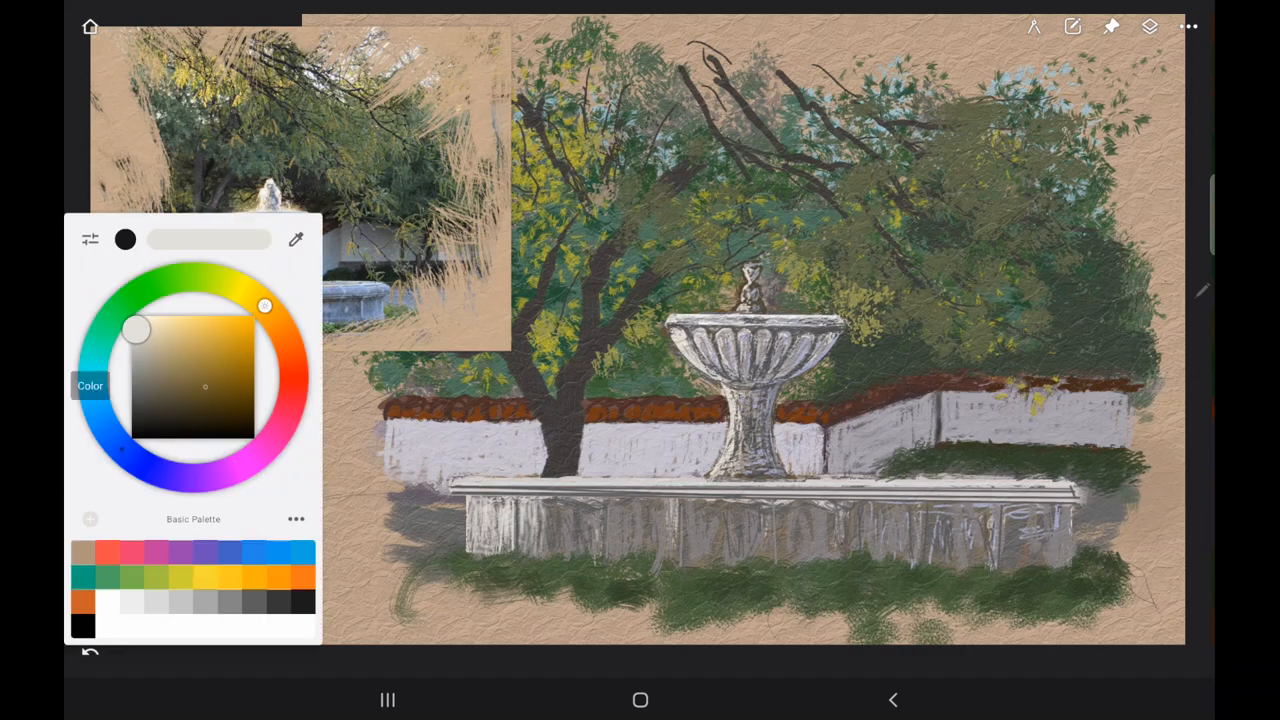
Step: Smudge the base into flat grey stone, then paint and blend dark vertical joints
left_click(89, 275)
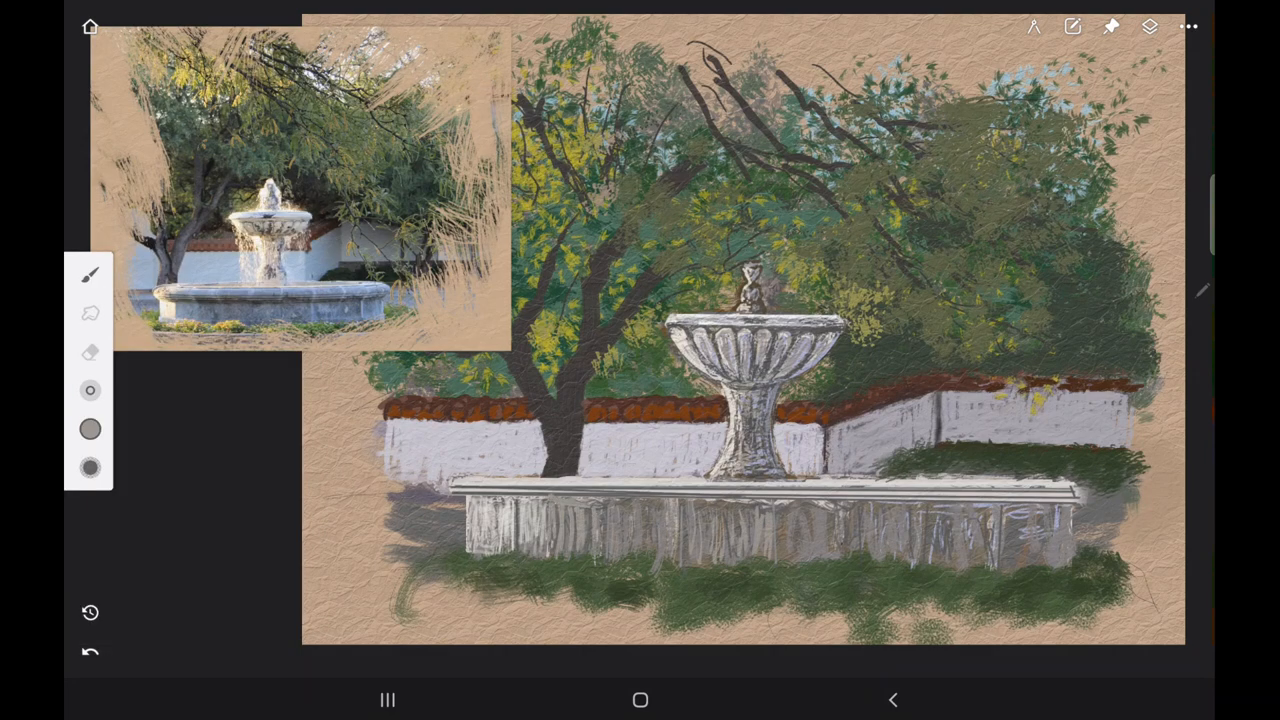
left_click_drag(770, 520, 990, 530)
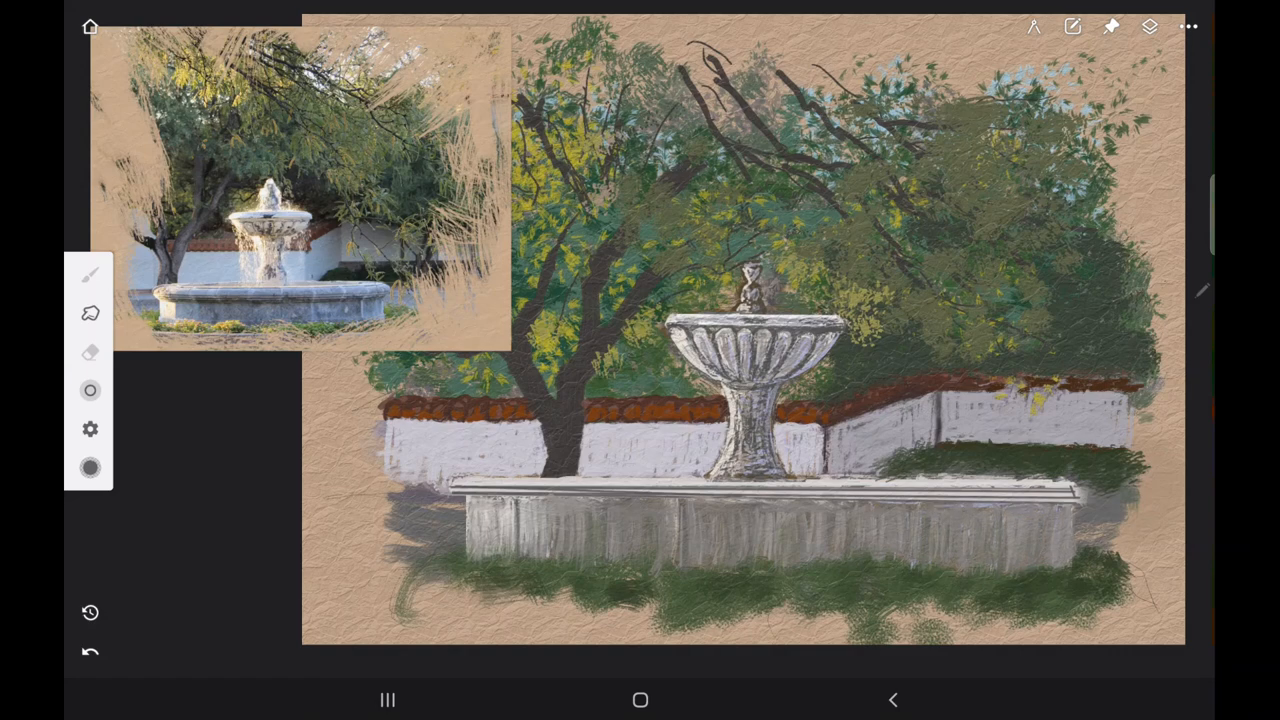
left_click(90, 274)
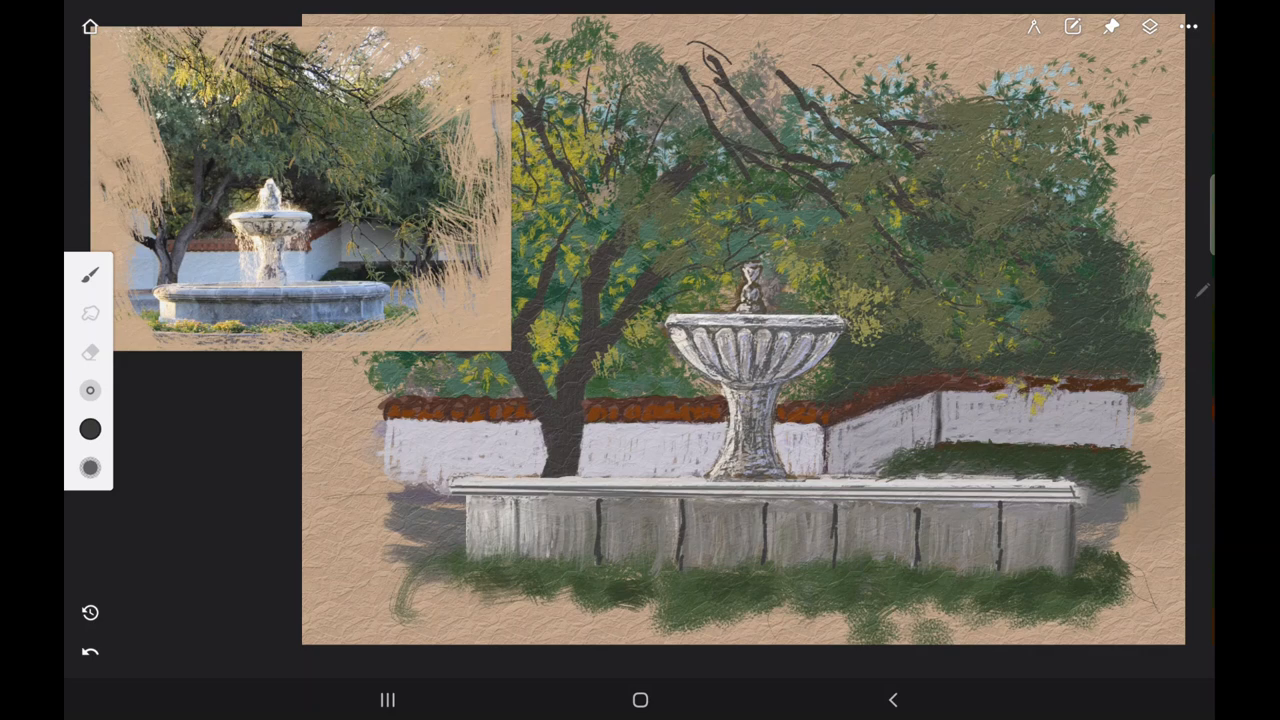
left_click(90, 275)
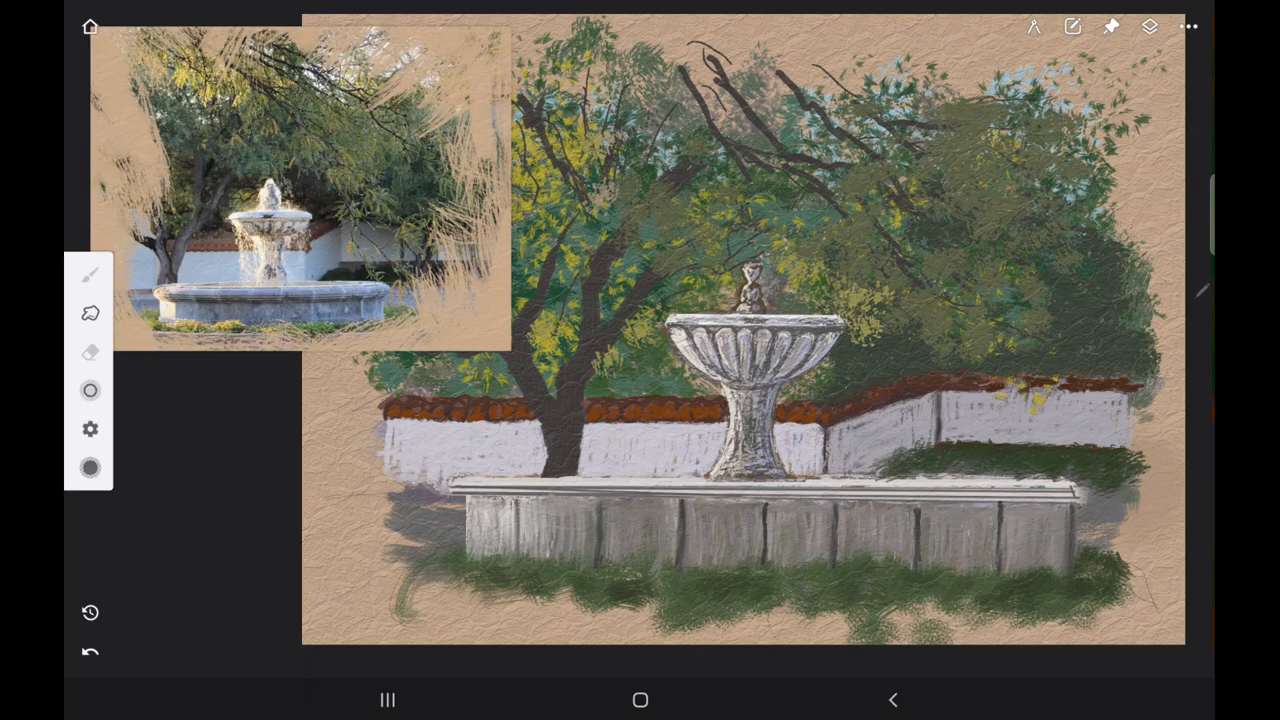
left_click(90, 468)
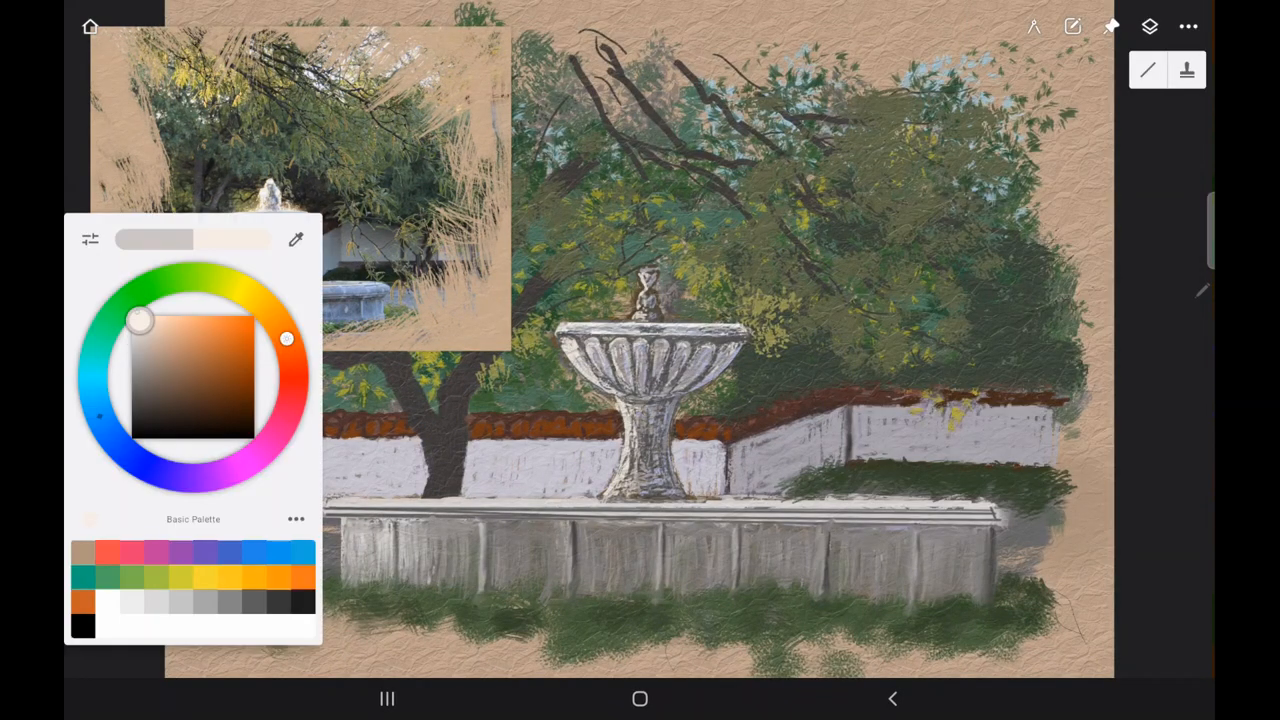
Step: Paint a cream stroke along the ledge, then redraw it straight against a line ruler
left_click(89, 275)
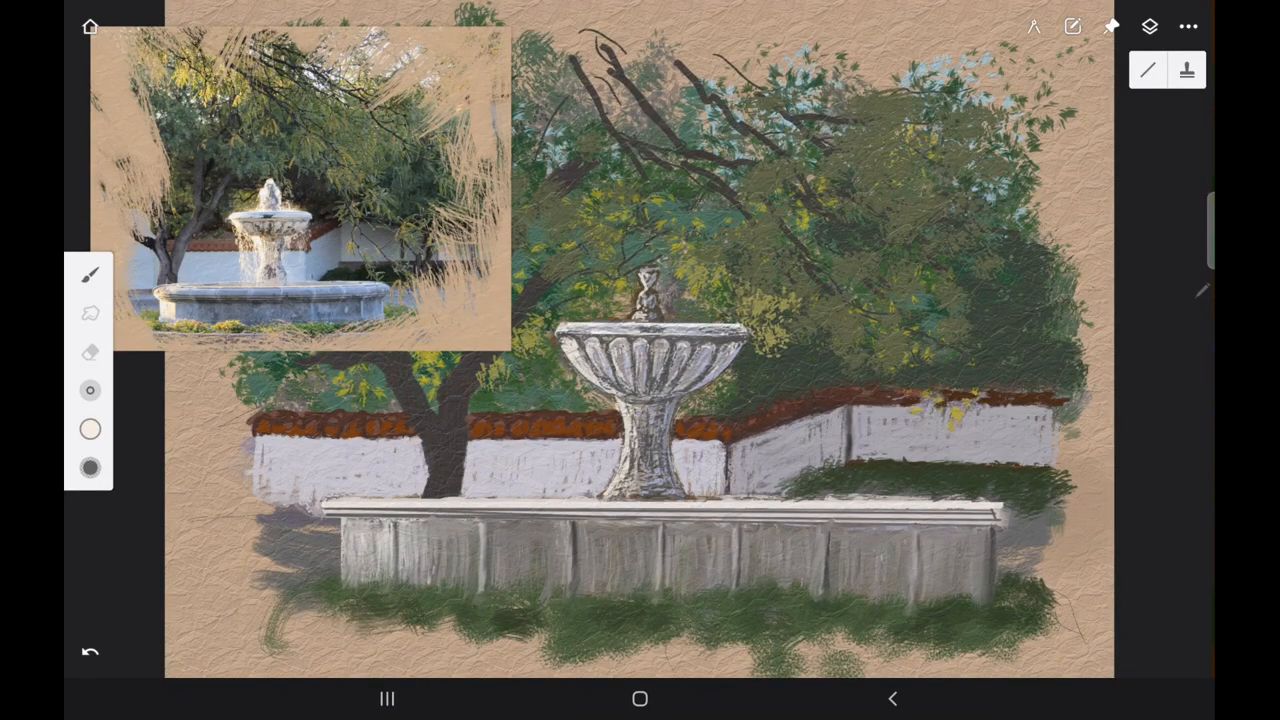
left_click_drag(325, 513, 920, 535)
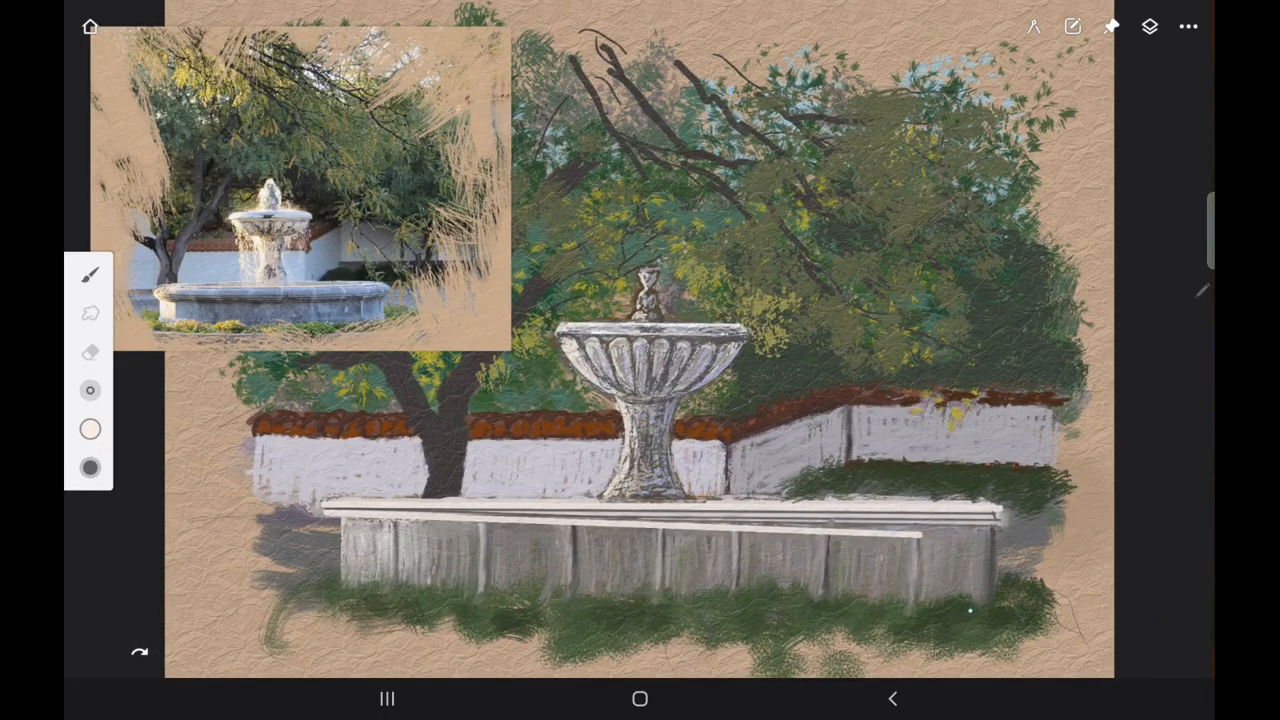
left_click(1148, 27)
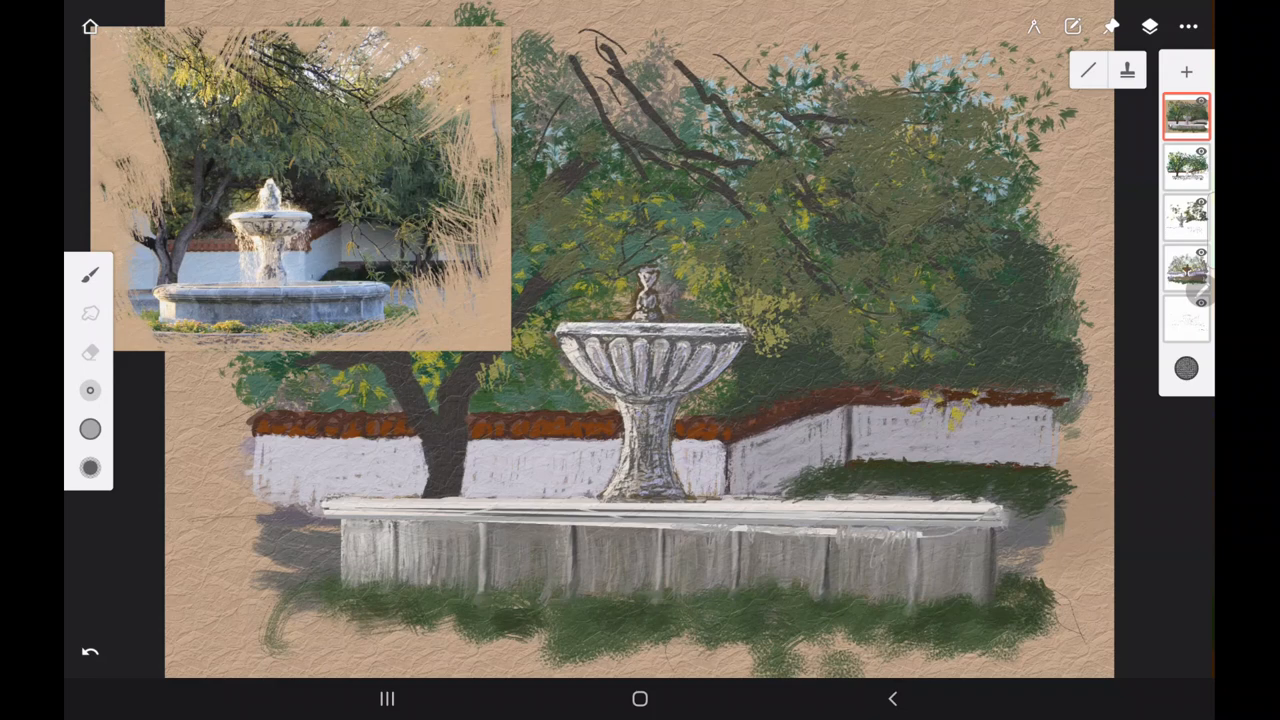
left_click_drag(327, 507, 990, 515)
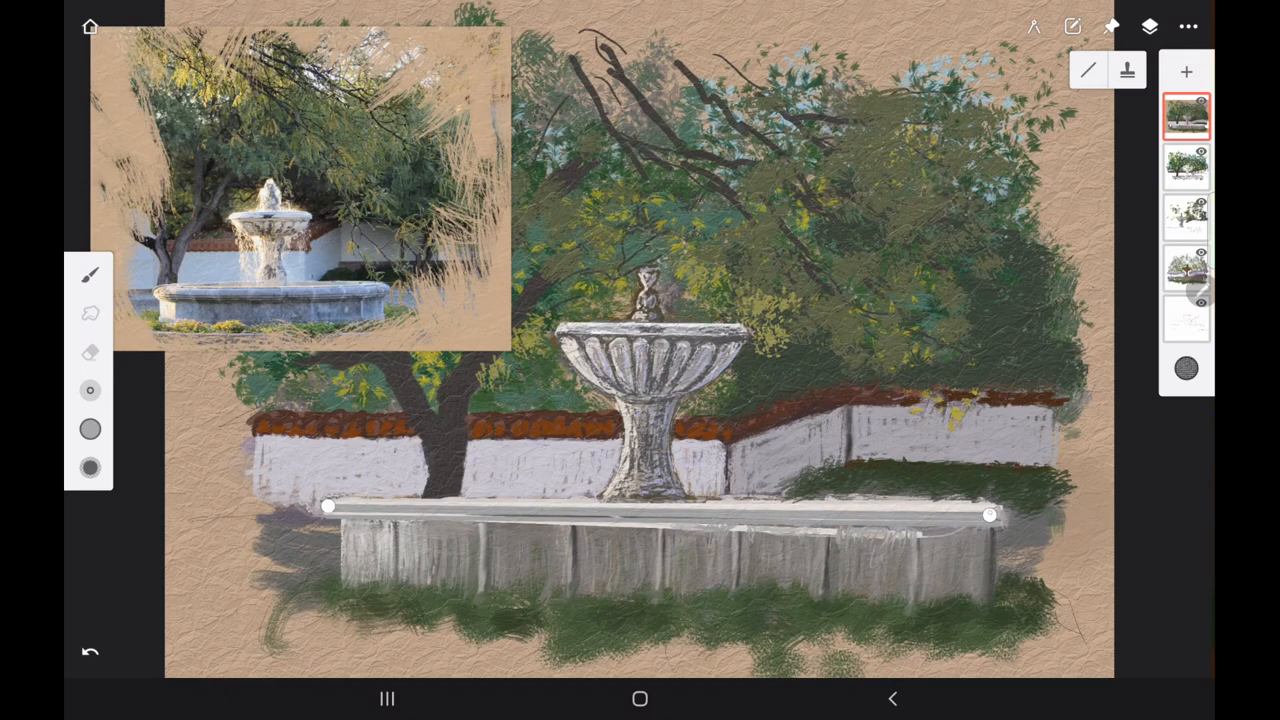
left_click(90, 467)
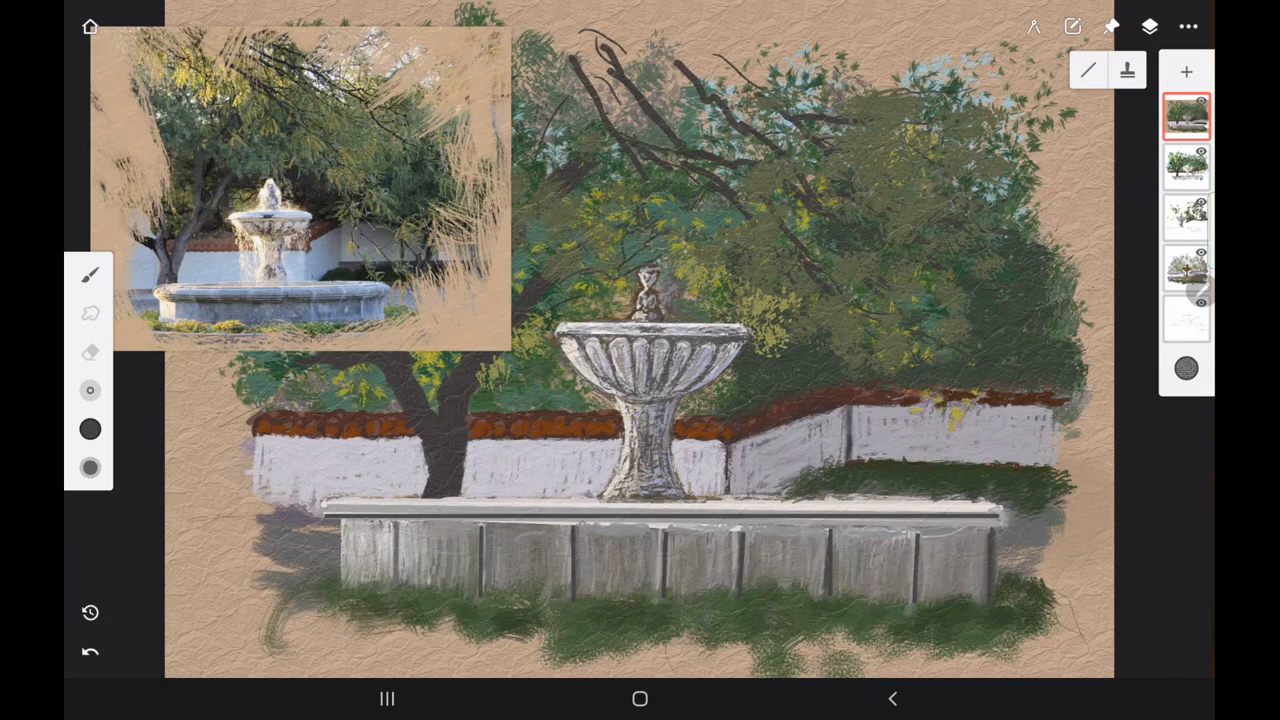
Step: Lighten the ledge top with straight strokes and add soft grey highlights along the joints
left_click_drag(330, 521, 1000, 525)
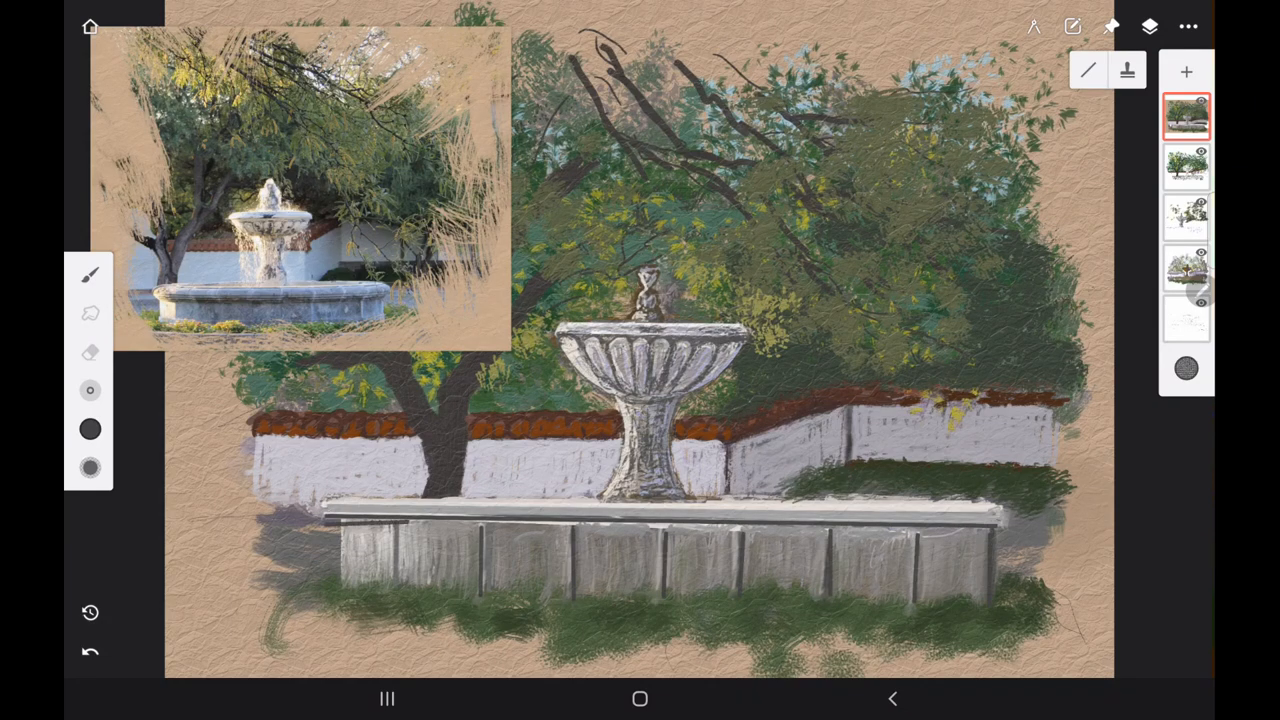
left_click_drag(330, 525, 1000, 530)
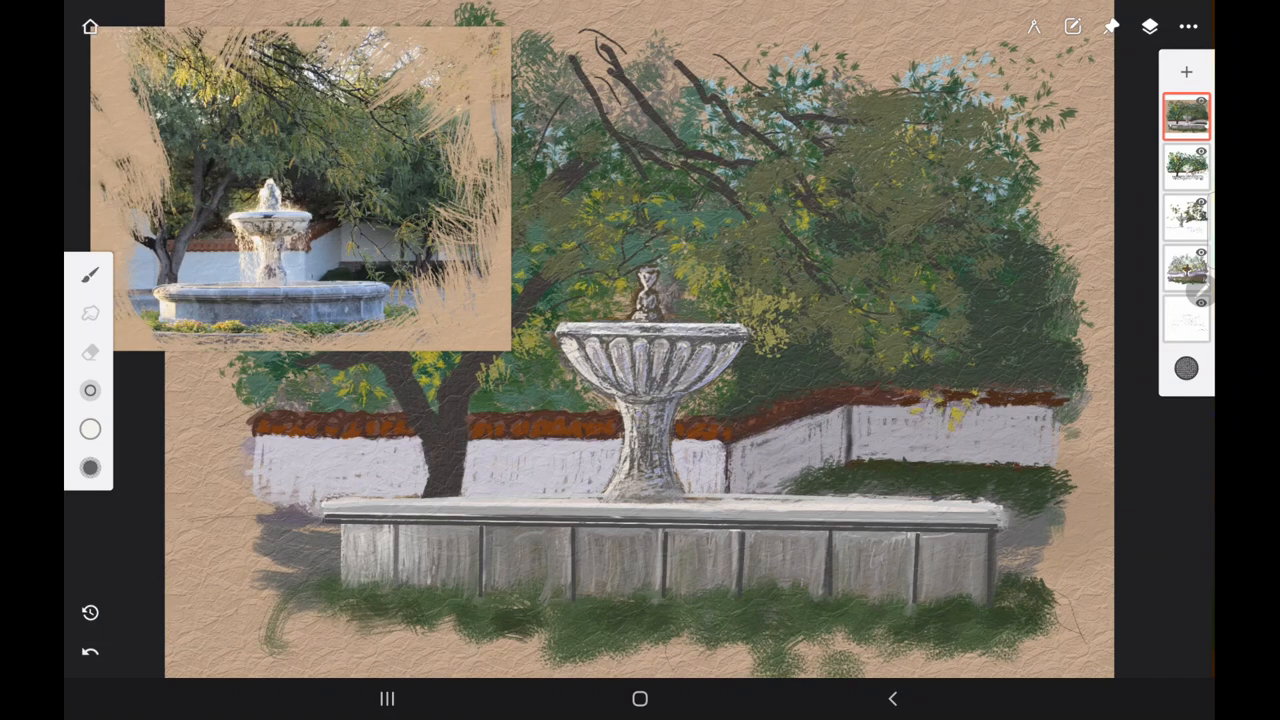
left_click(90, 468)
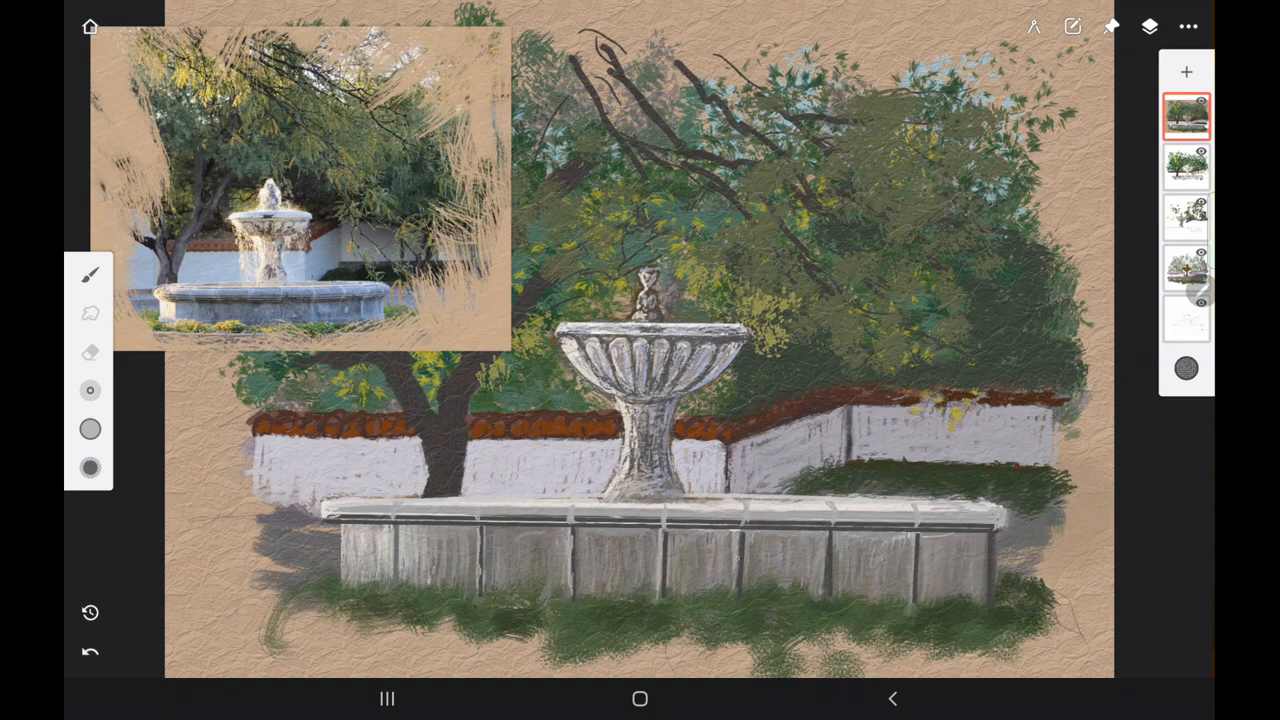
left_click_drag(730, 535, 920, 580)
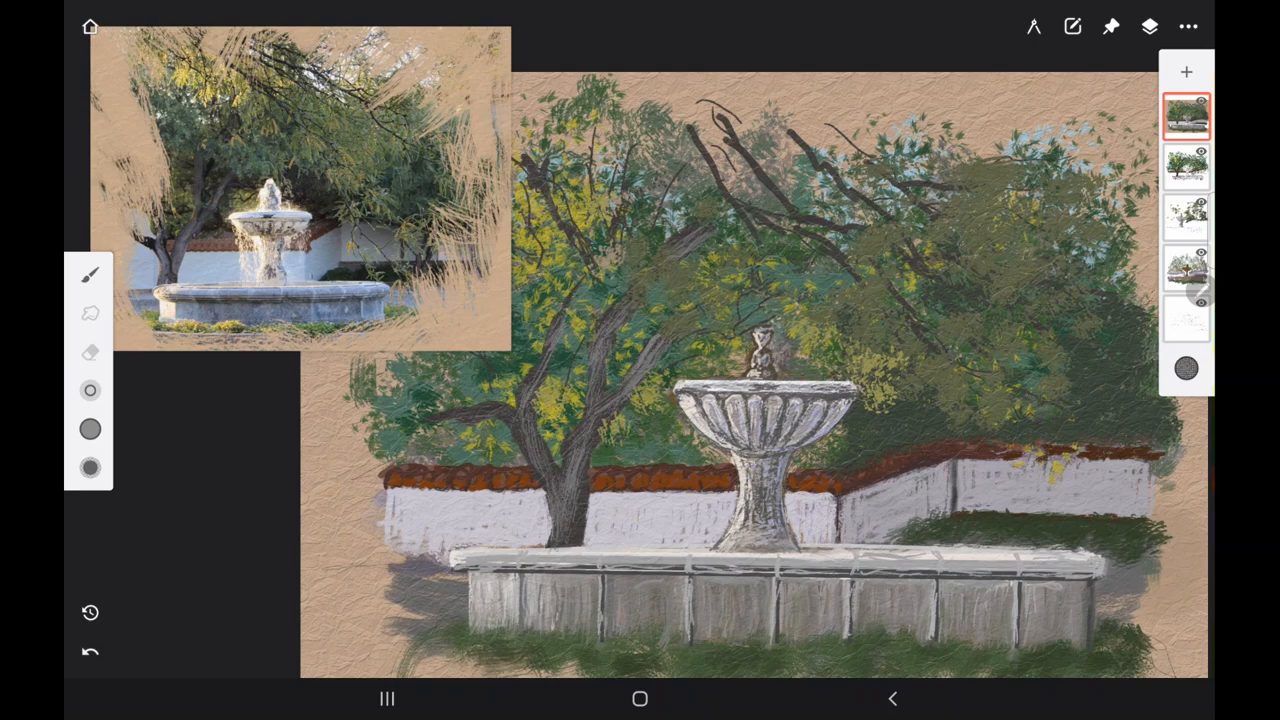
Step: Dab muted green foliage into the trees and paint a slender tree behind the right wall
left_click(90, 428)
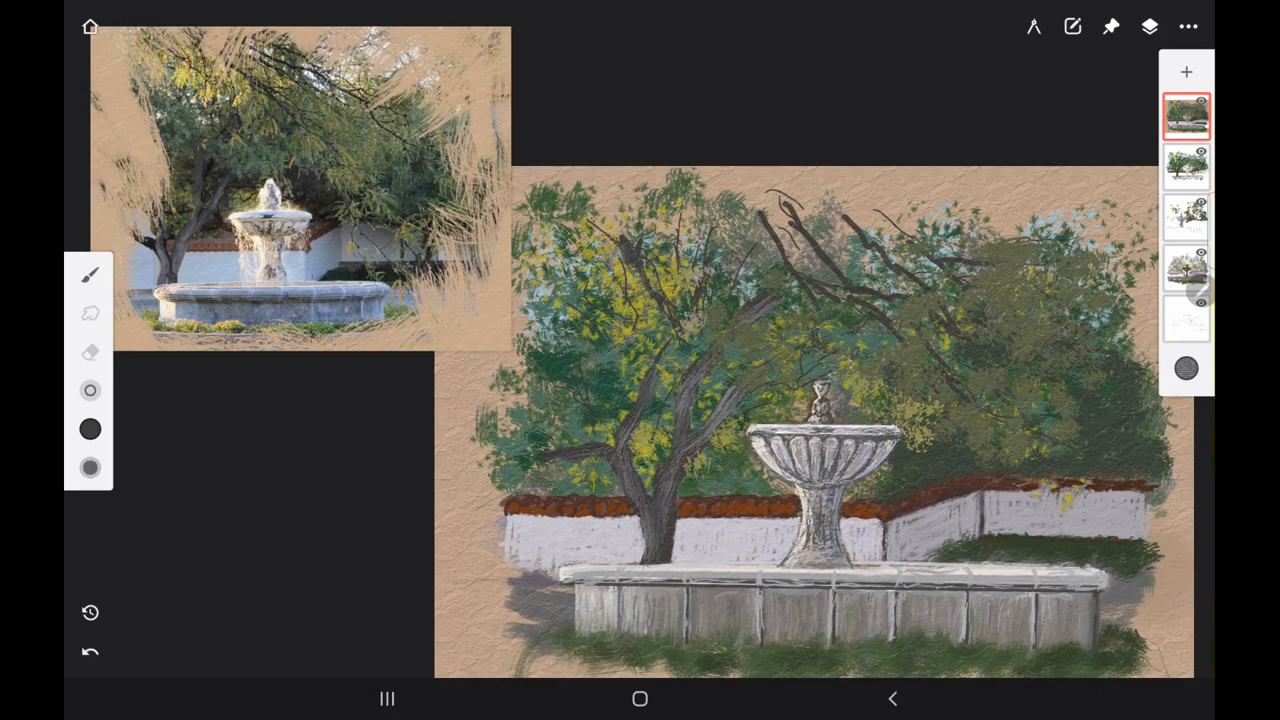
left_click(90, 429)
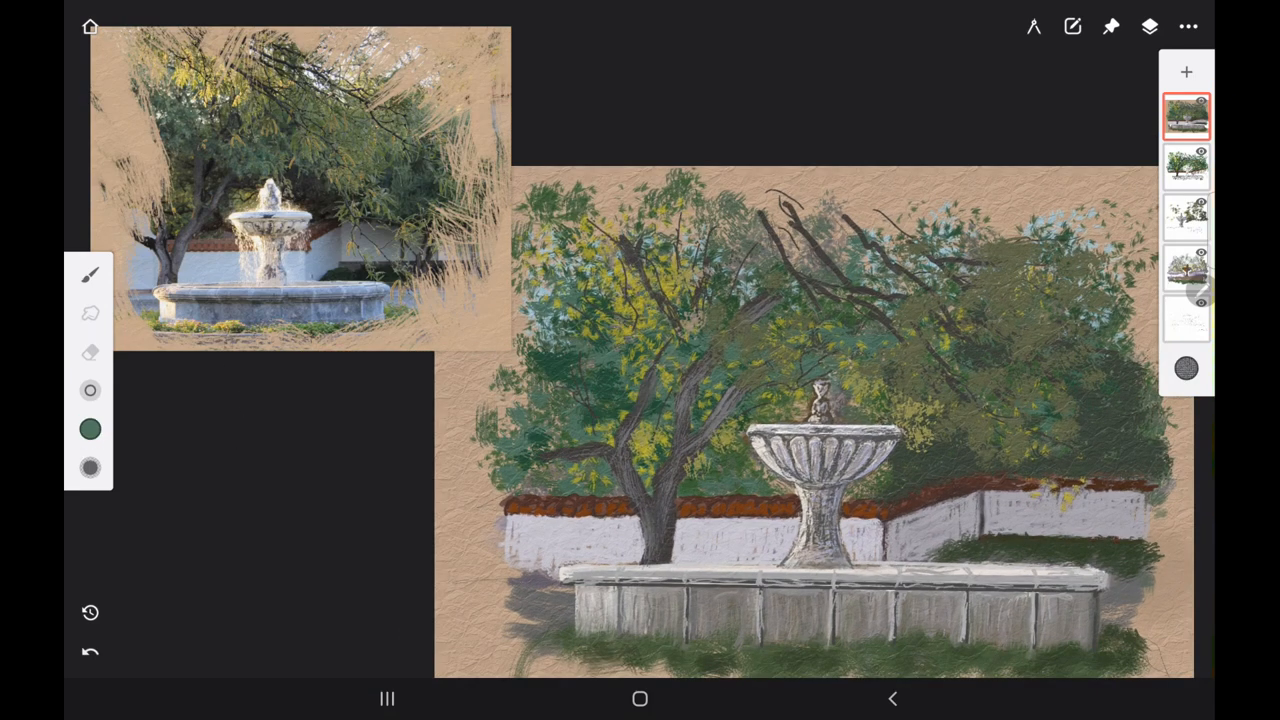
left_click(90, 275)
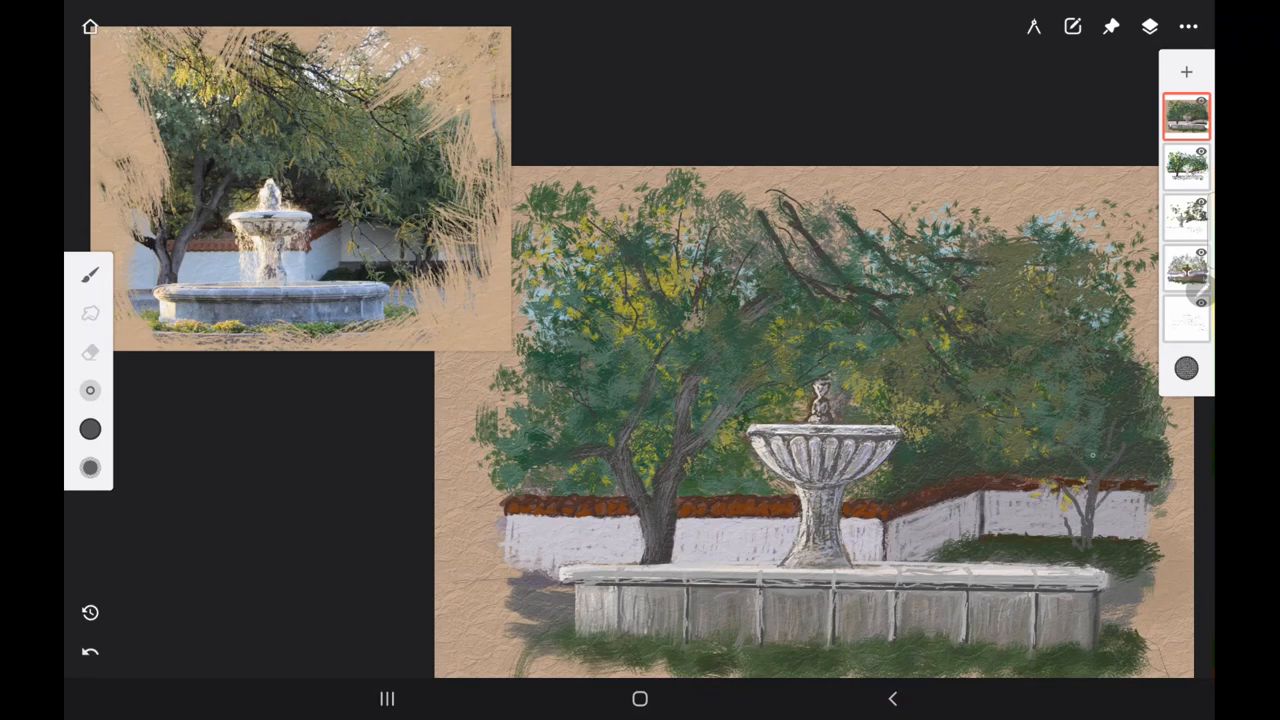
left_click(90, 275)
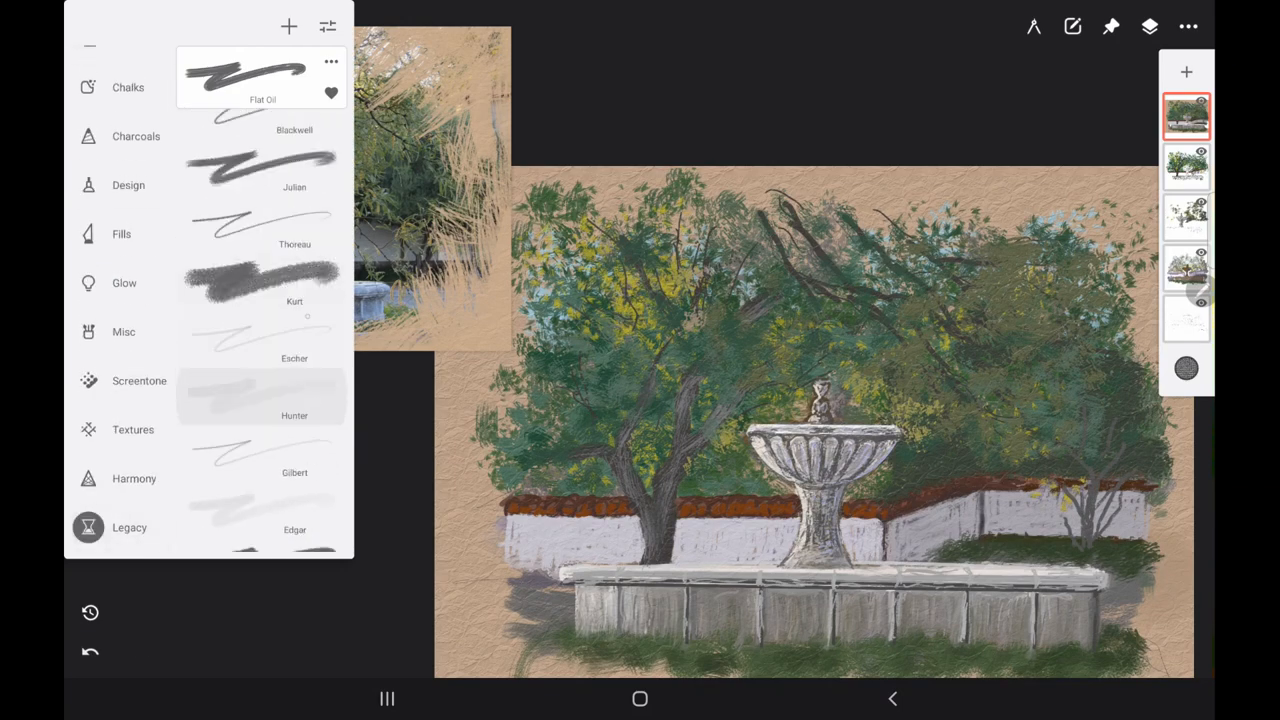